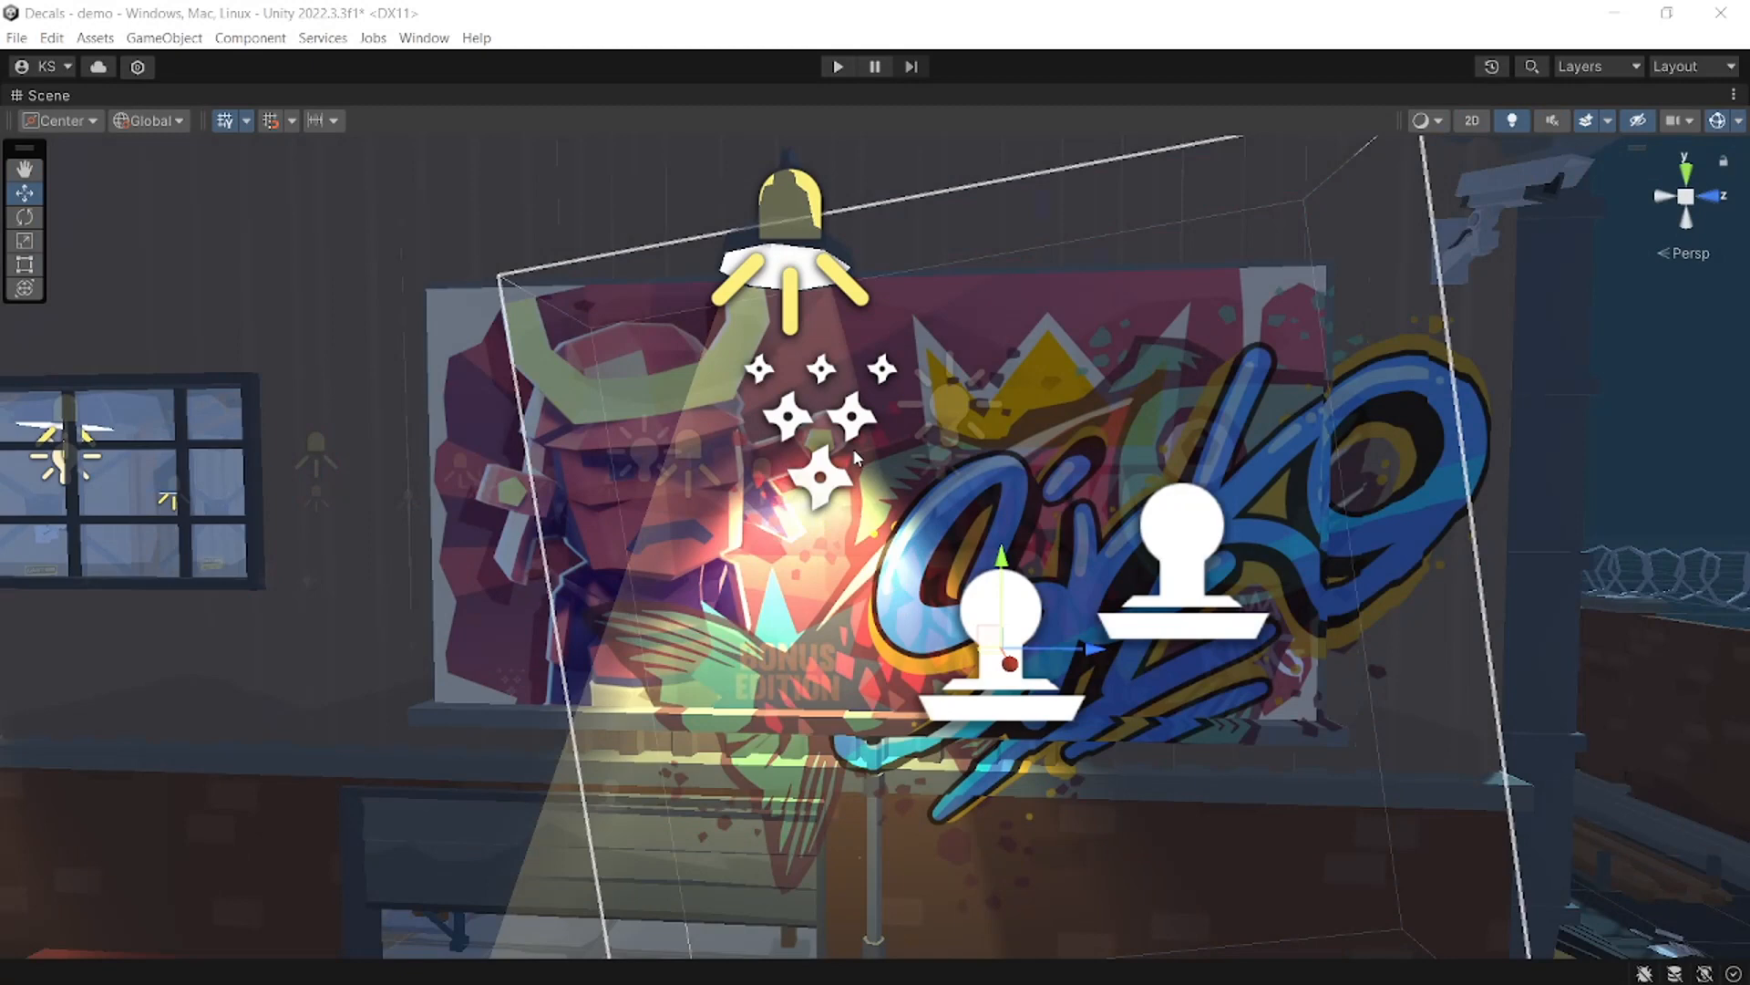
mouse_move(866, 474)
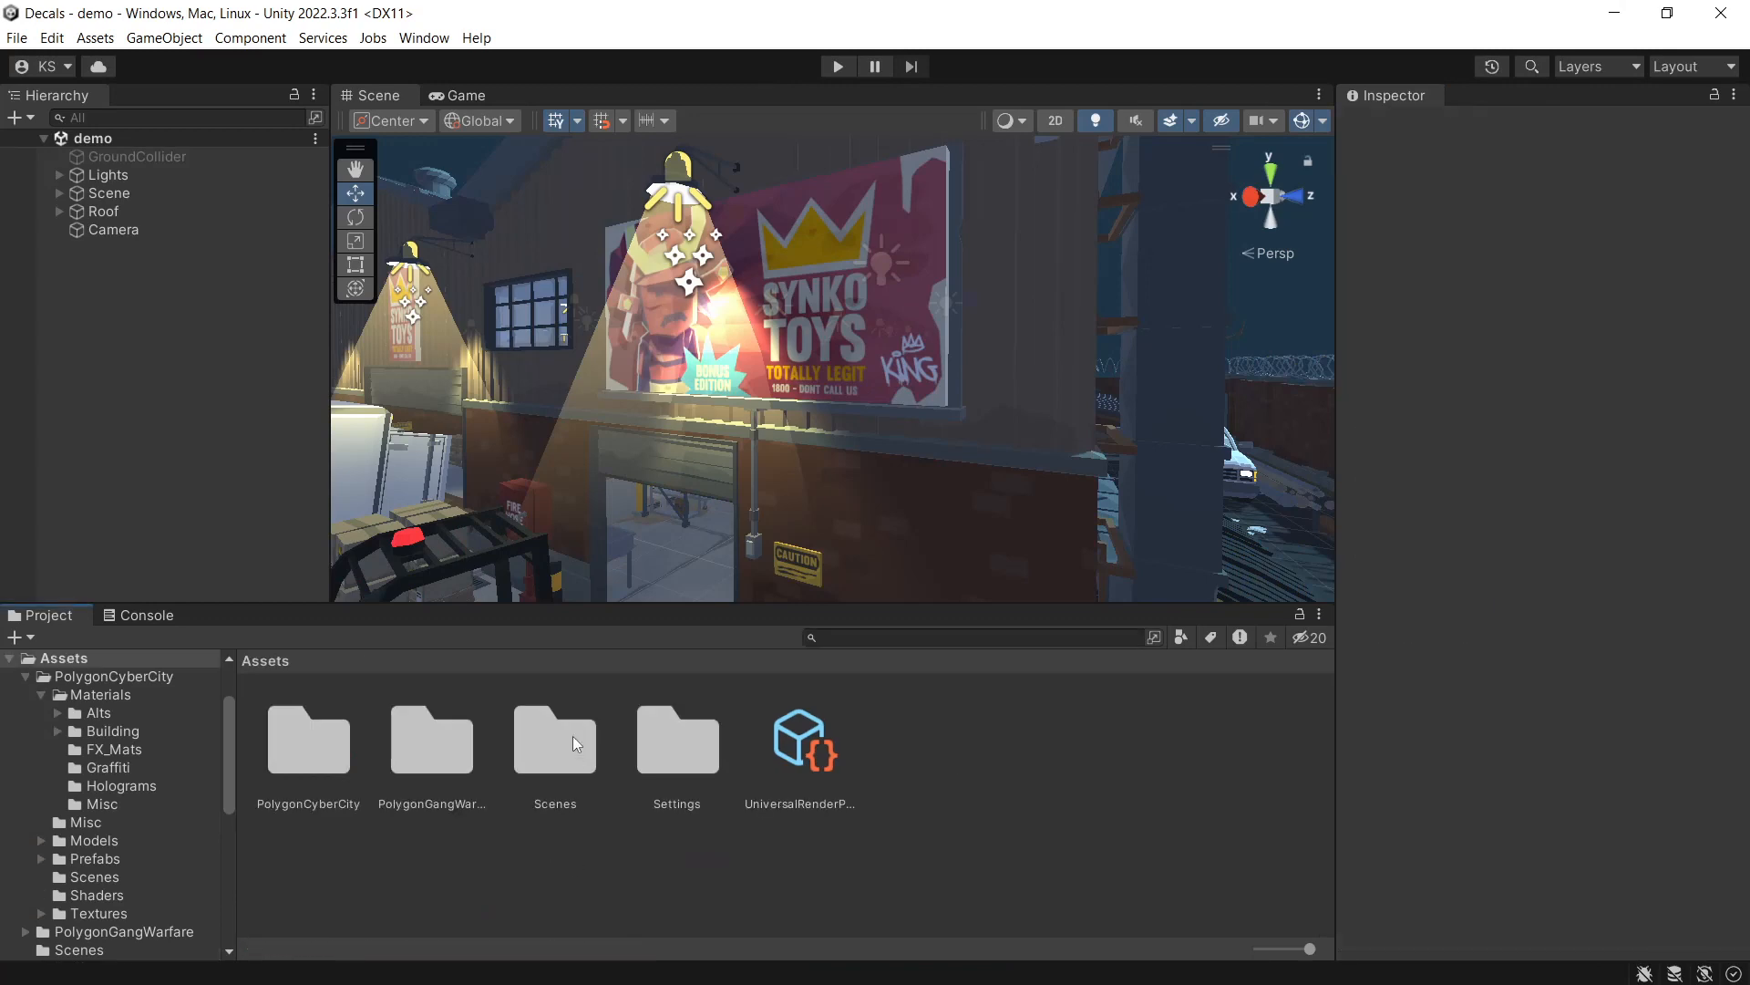
mouse_move(402, 245)
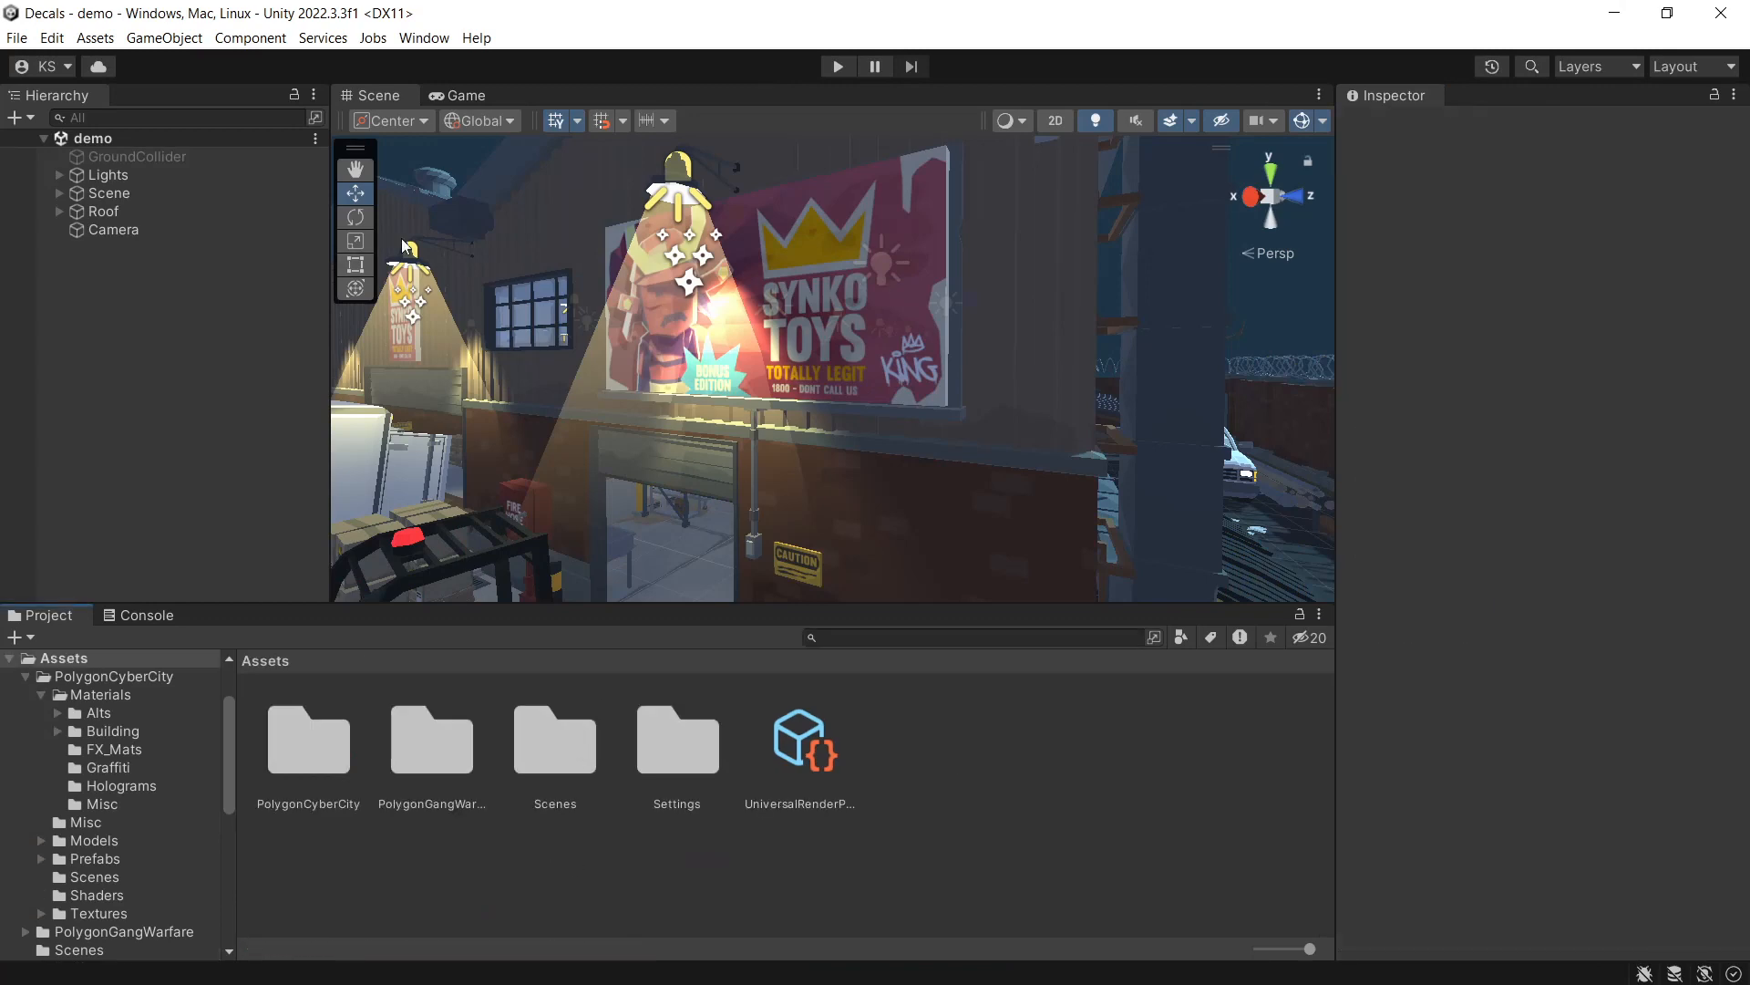
Step: Add a Decal renderer feature to Ultra_PipelineAsset_ForwardRenderer in Graphics settings
click(51, 36)
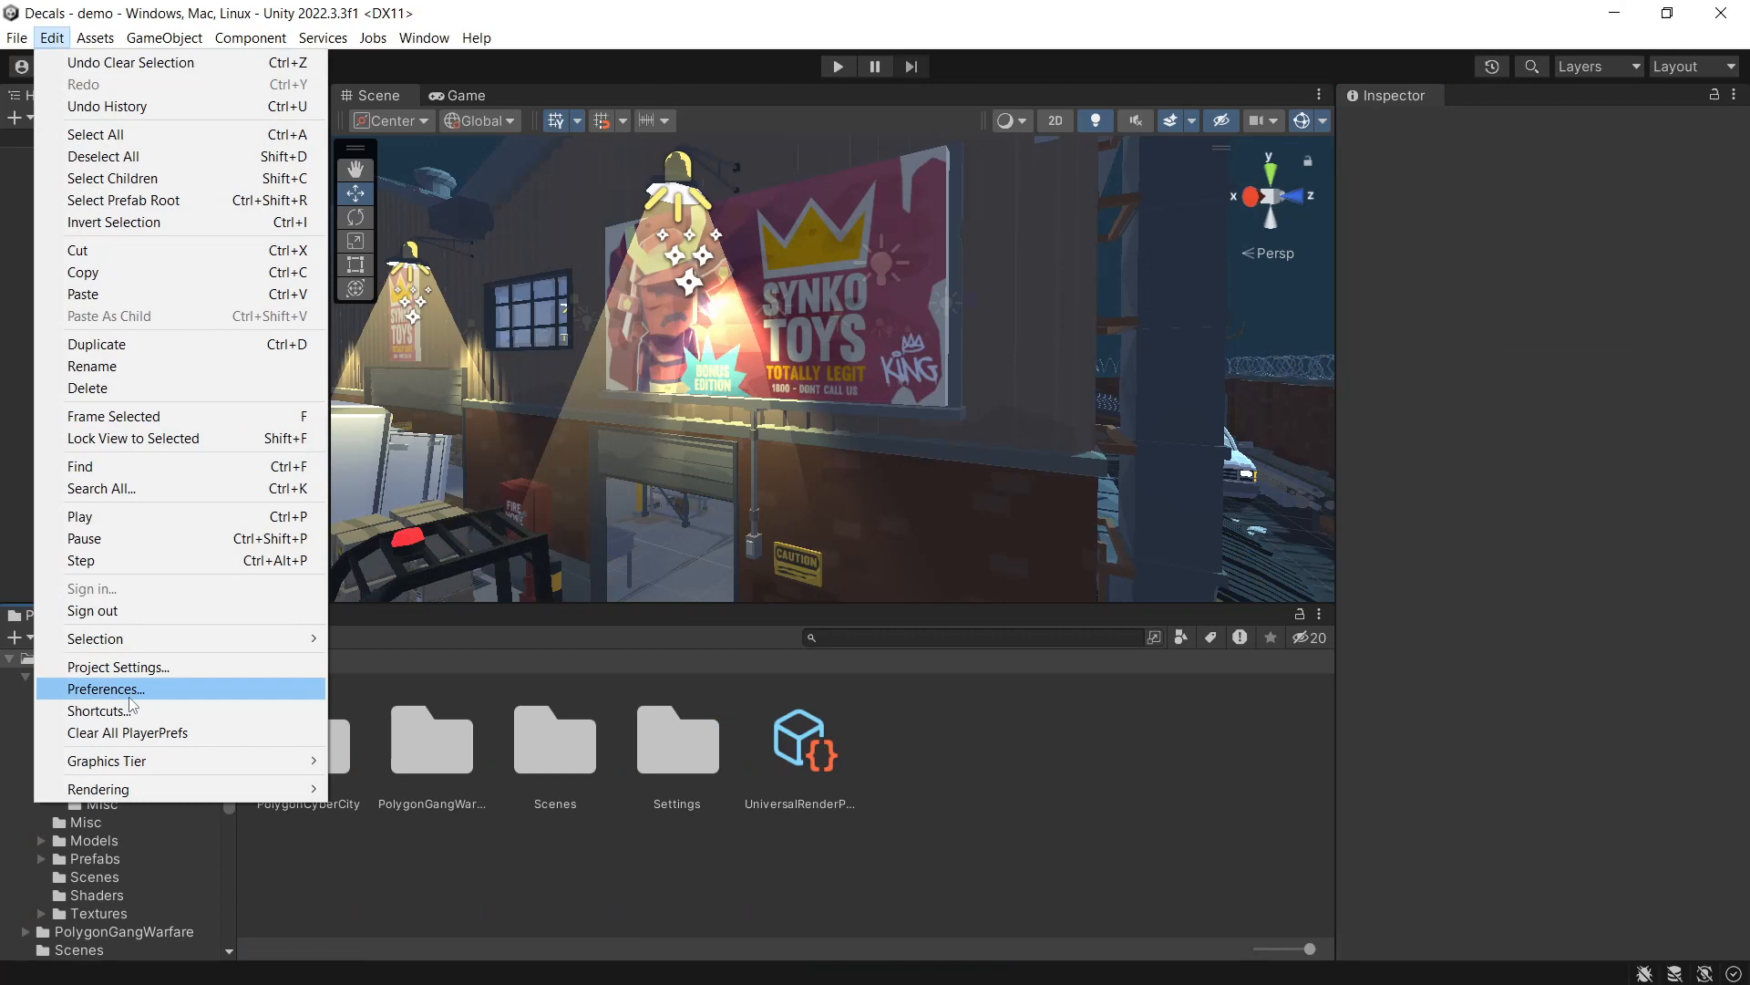
click(116, 666)
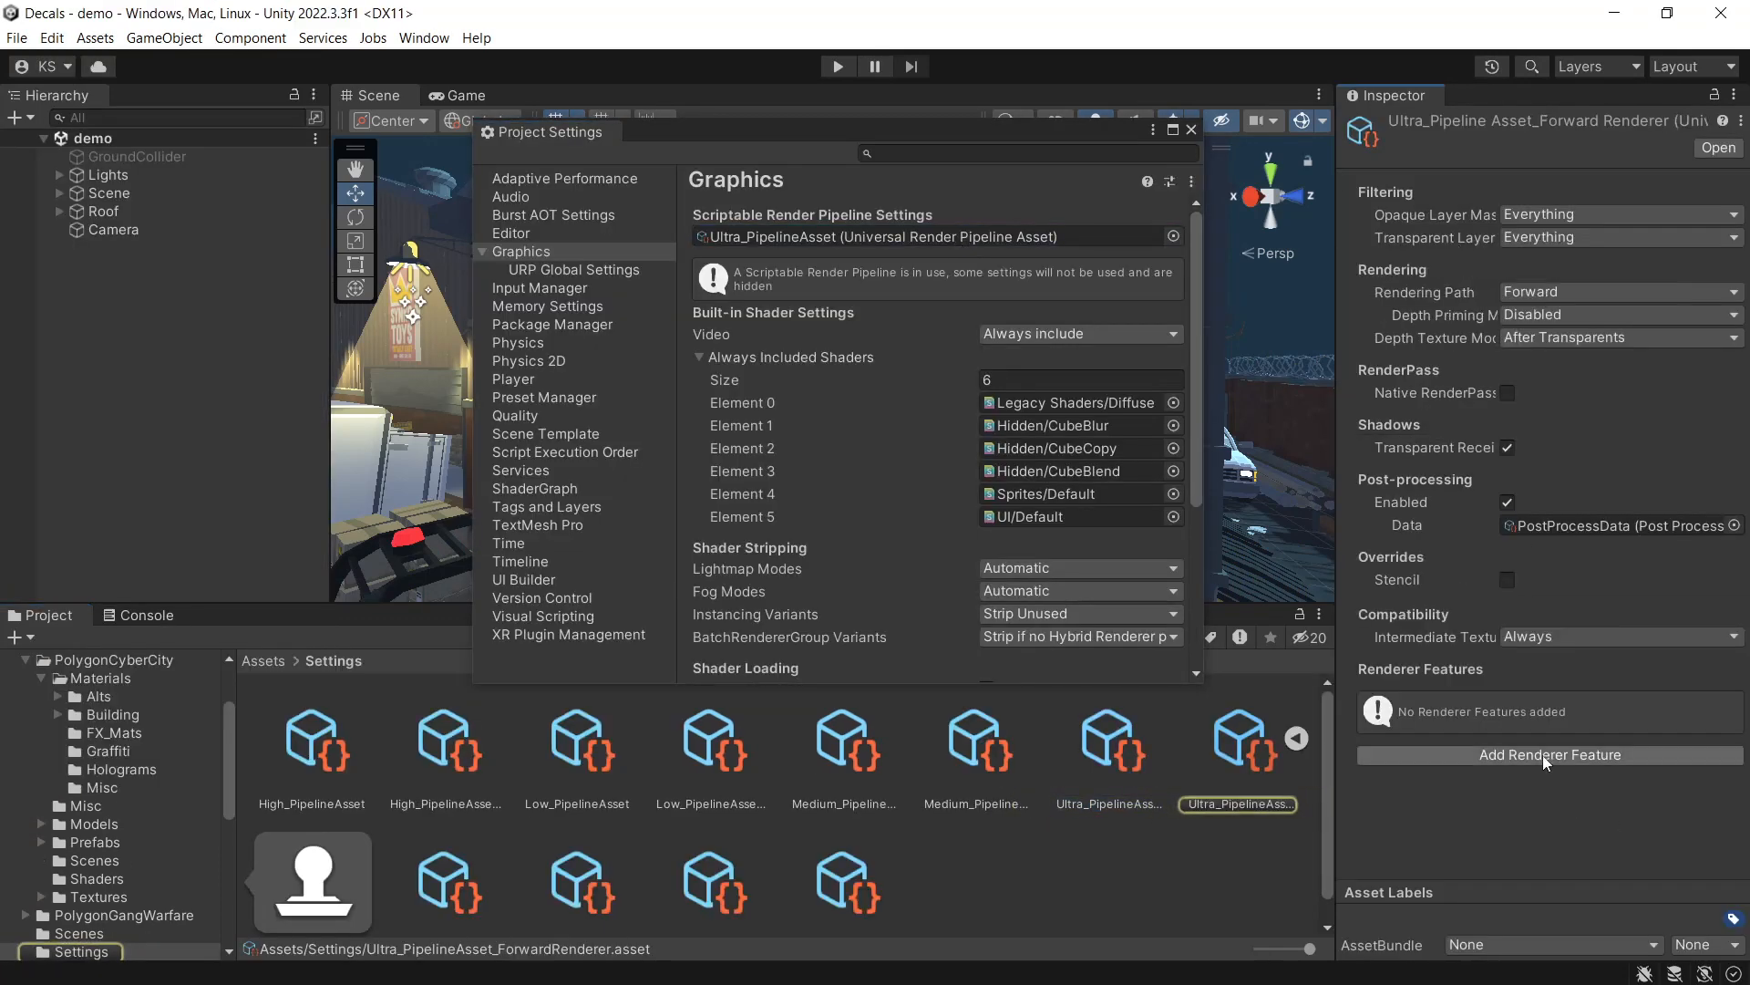
click(1548, 753)
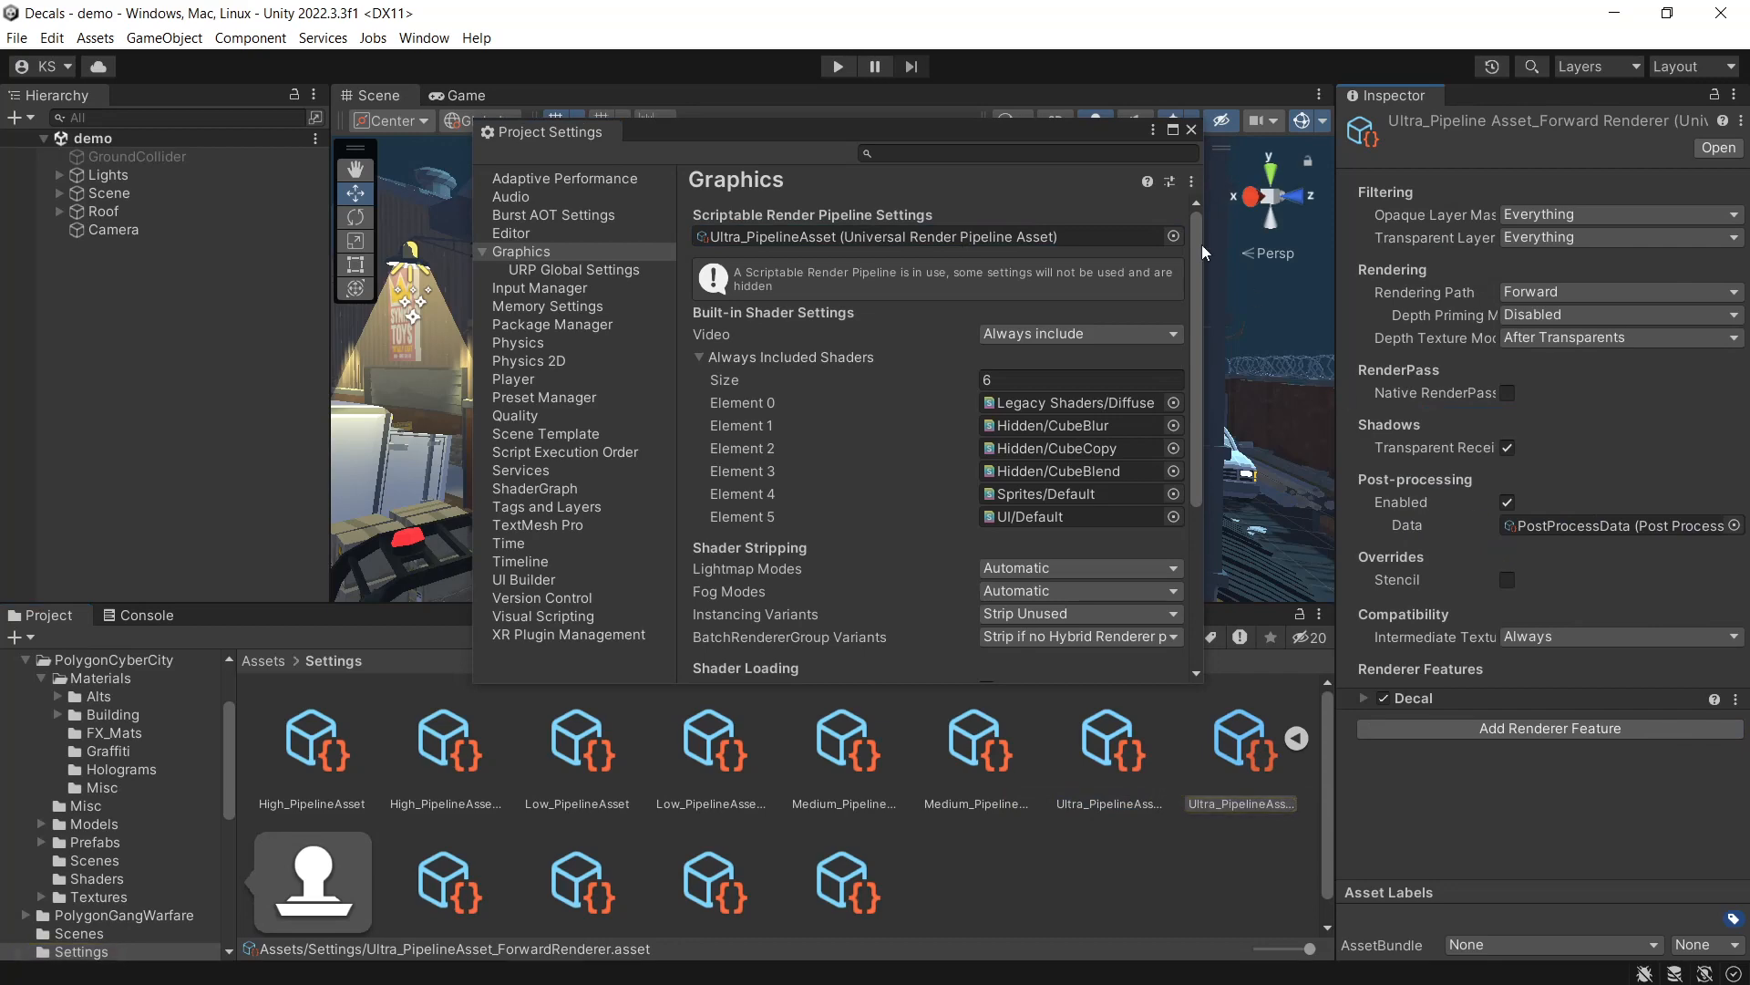
click(1190, 130)
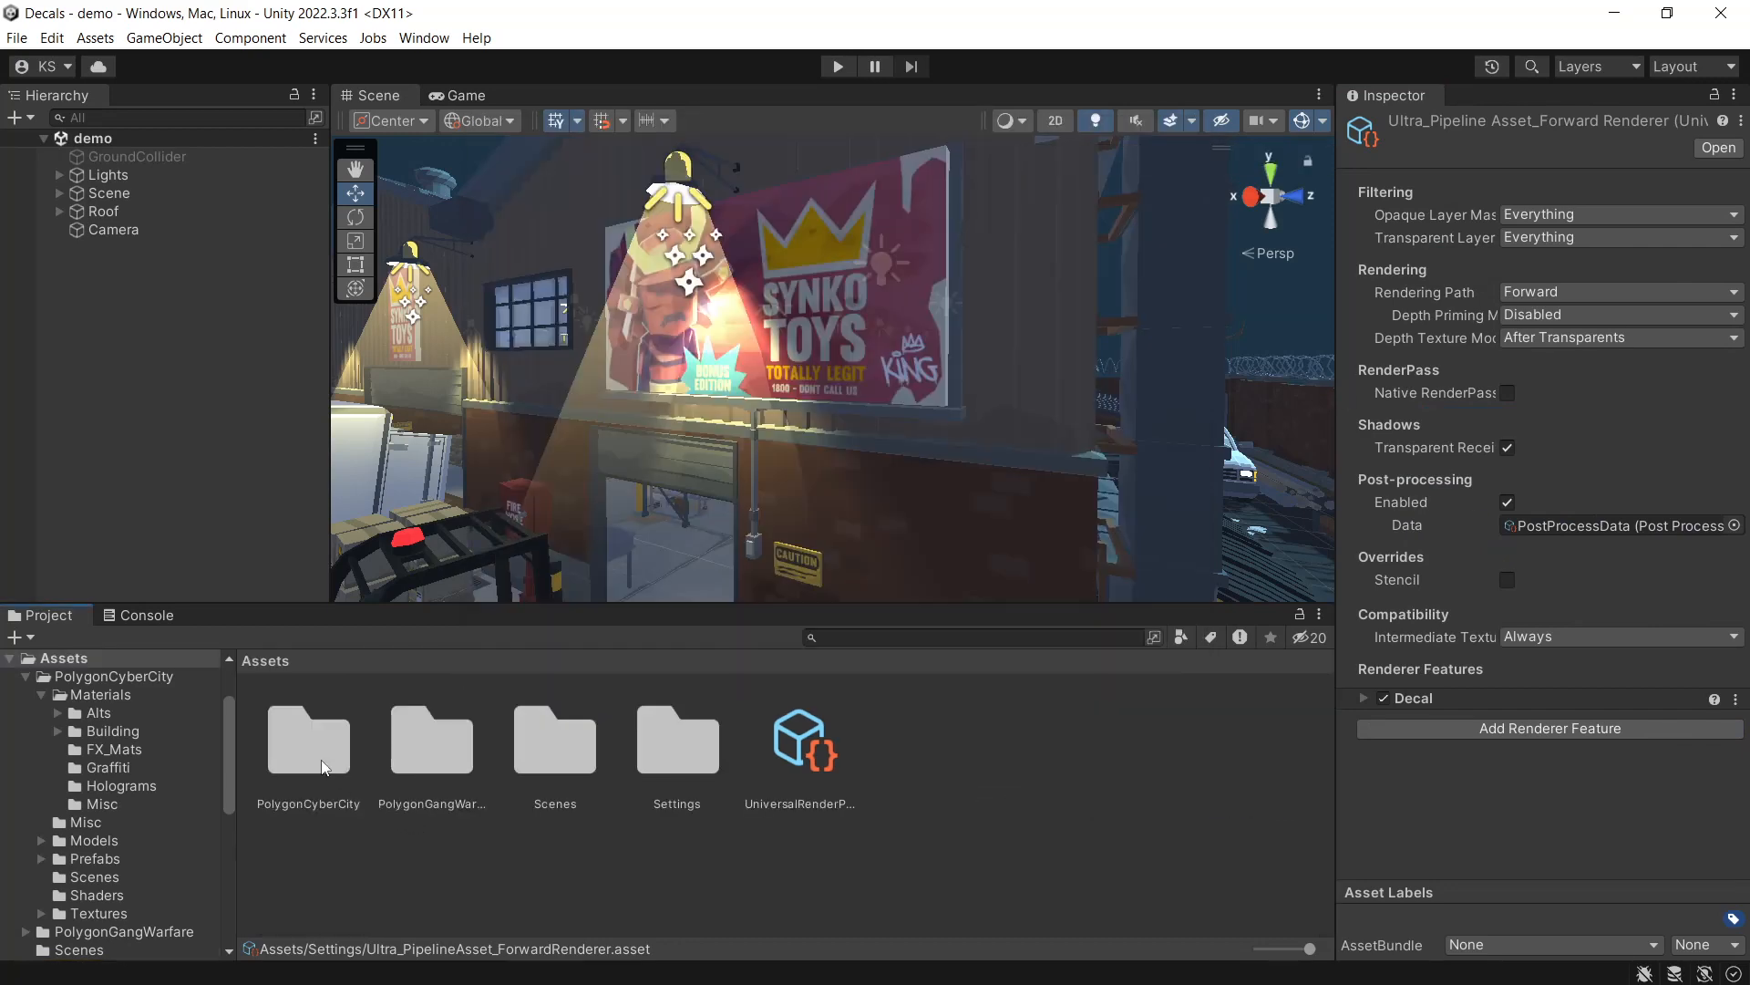
Step: Set Graffiti_02 to the Shader Graphs/Decal shader with its graffiti texture as Base Map
double_click(308, 740)
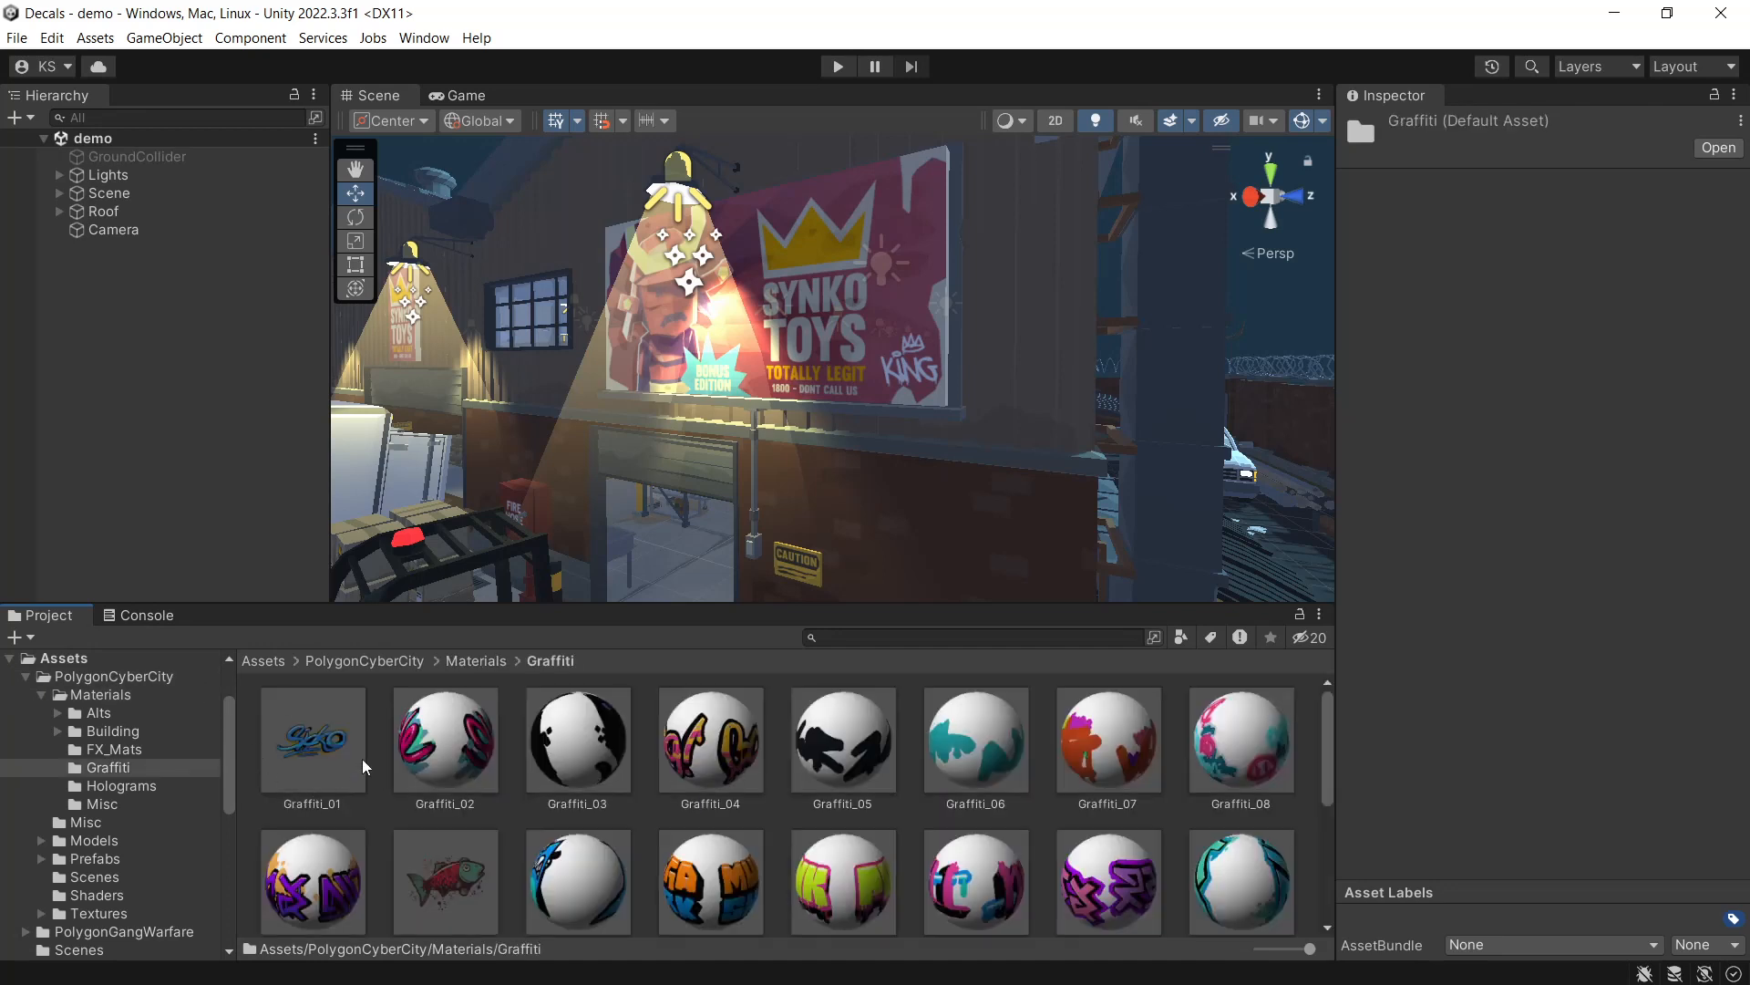
click(444, 741)
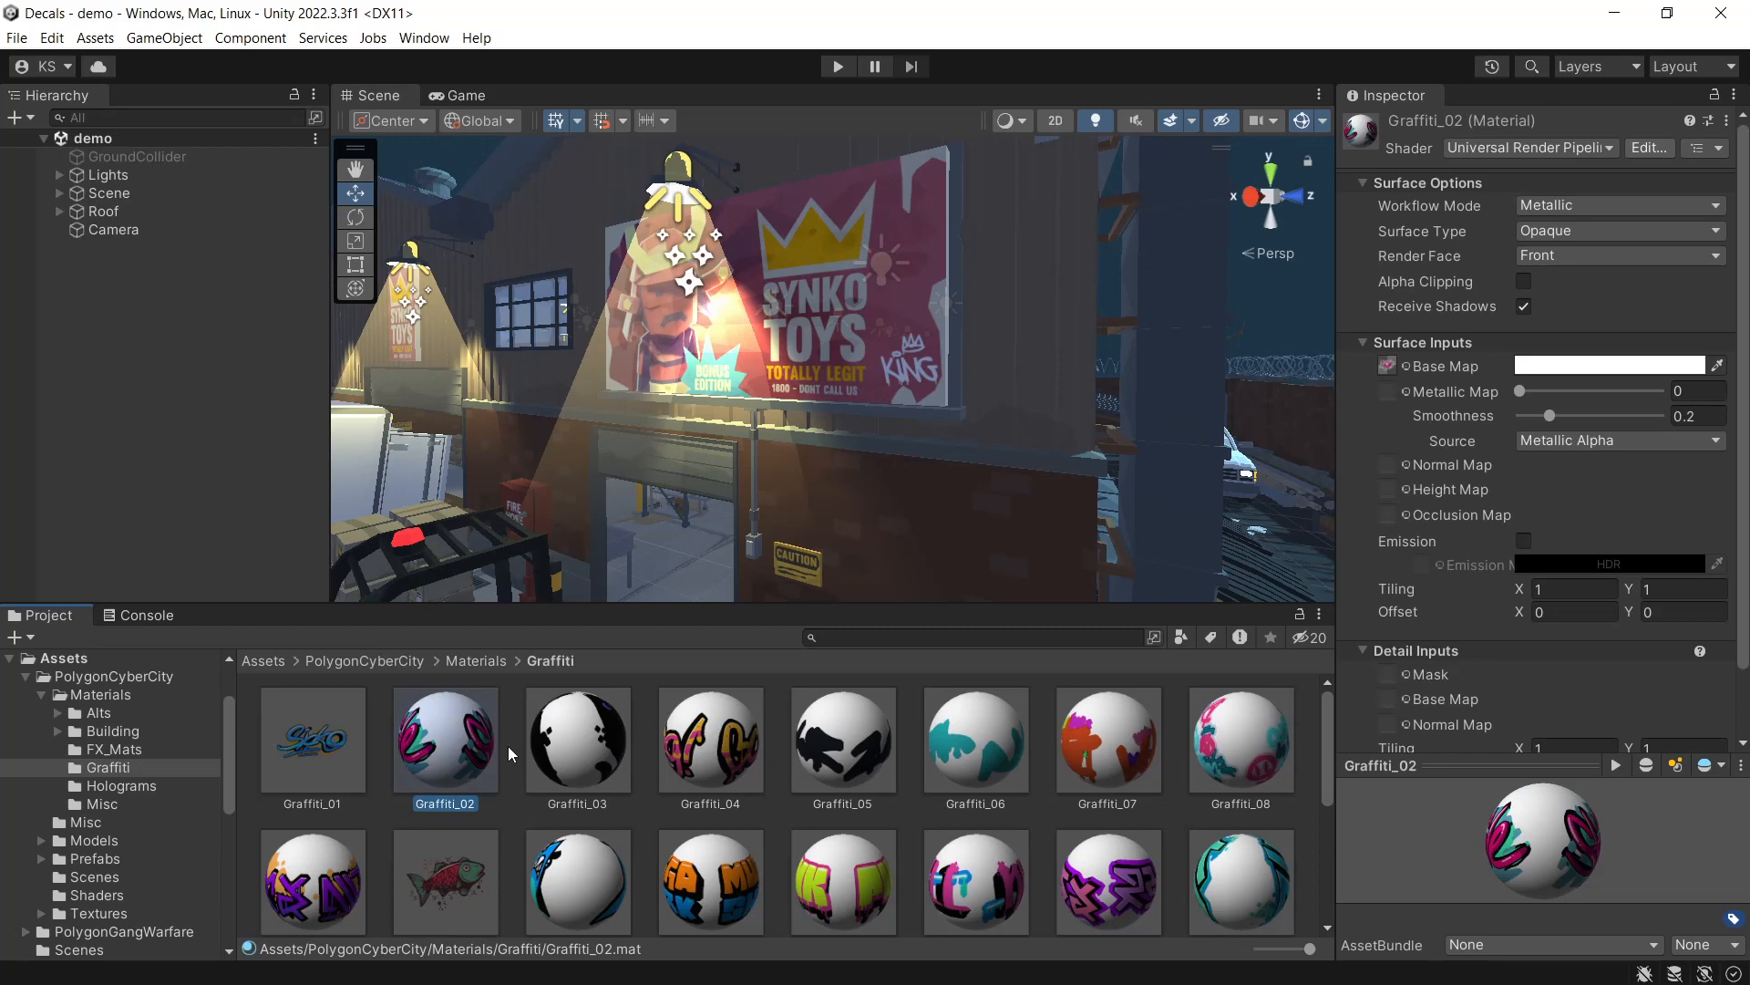
click(1530, 146)
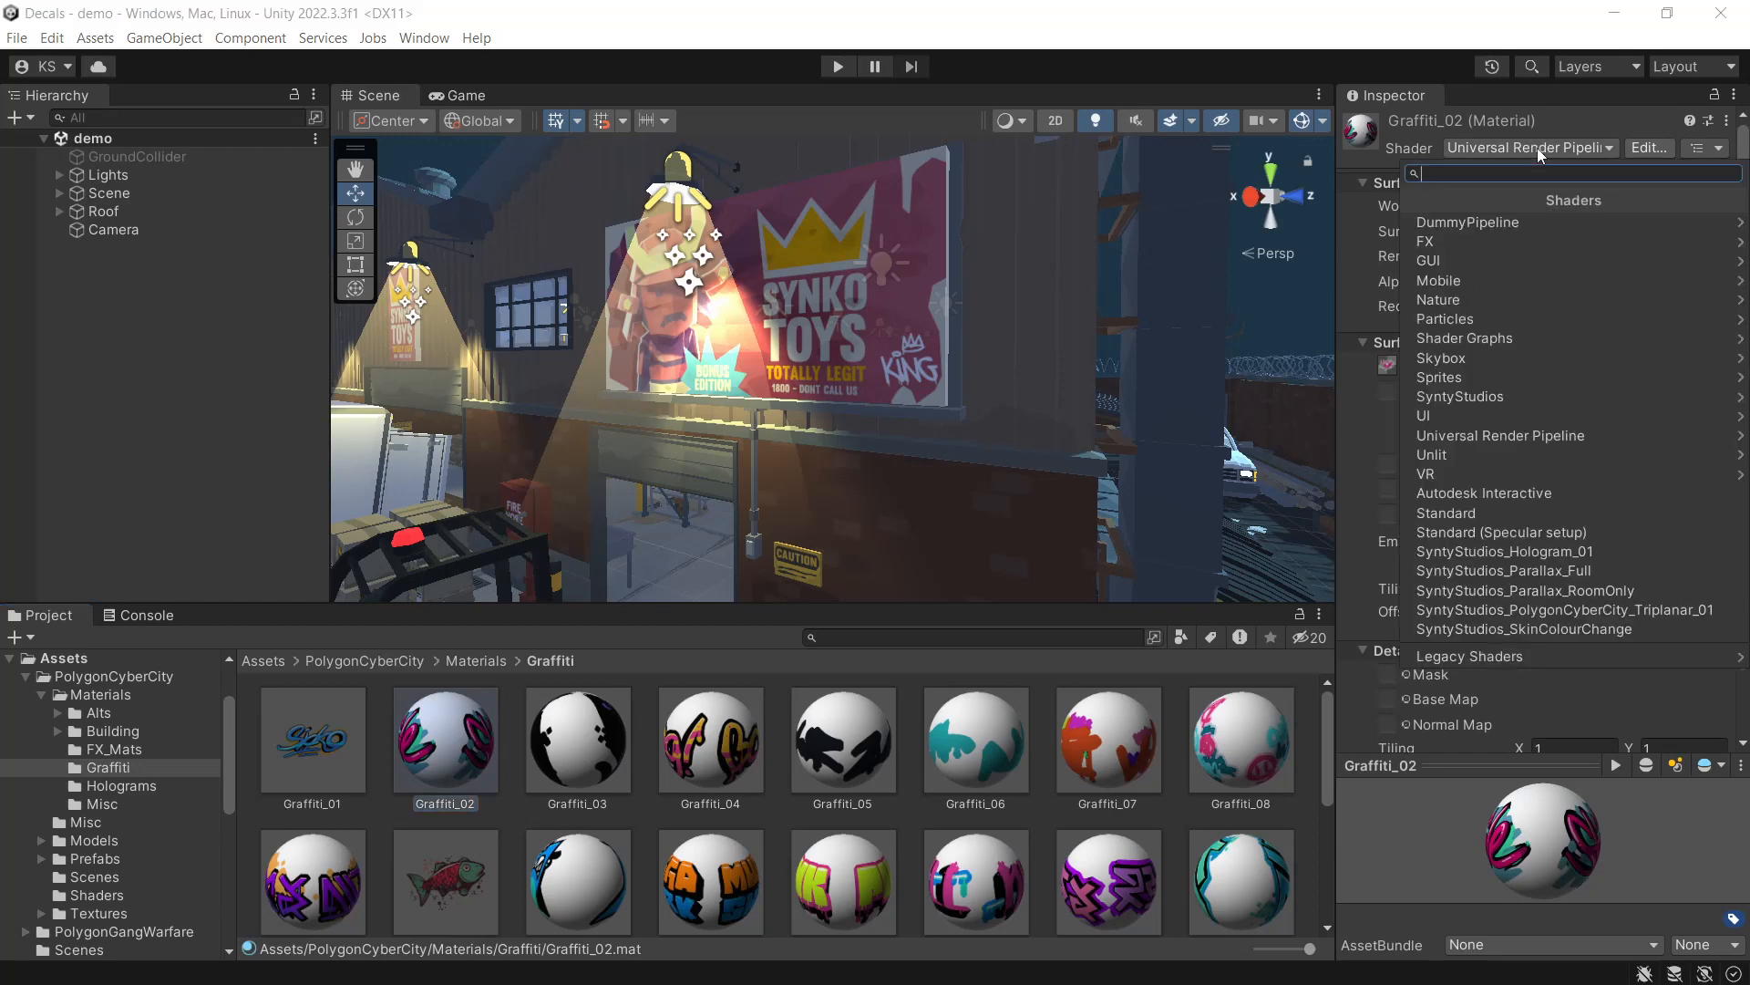
click(1465, 339)
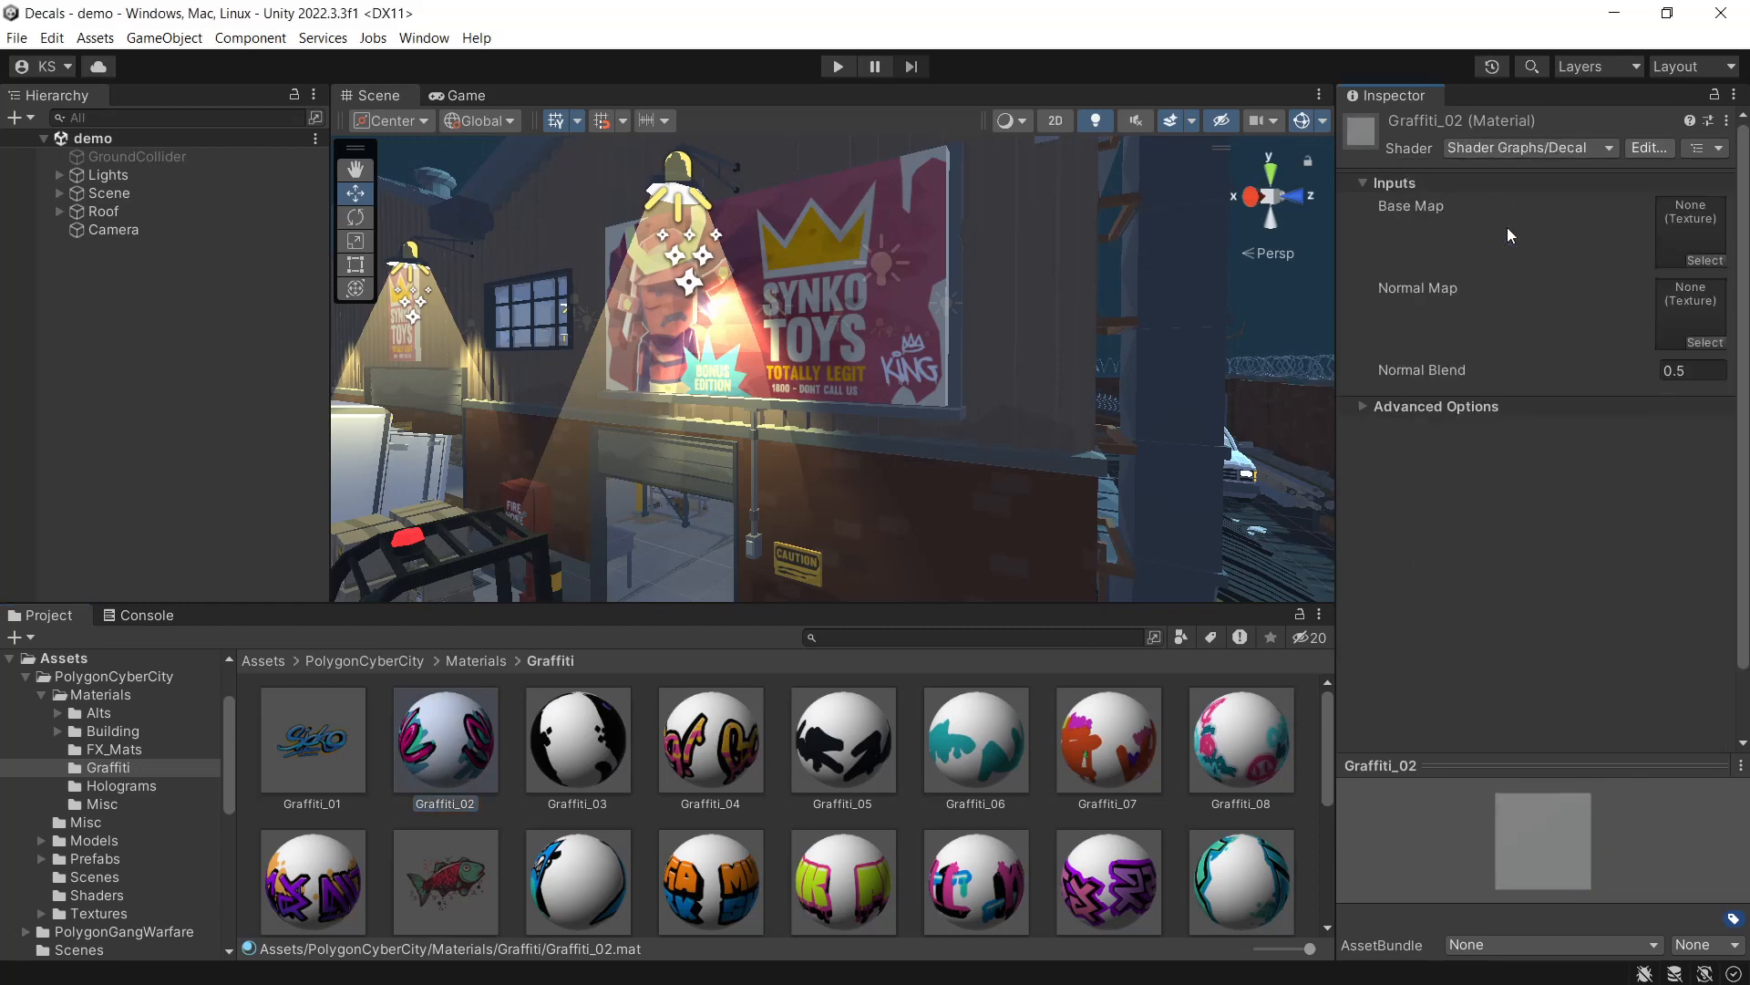
click(1693, 260)
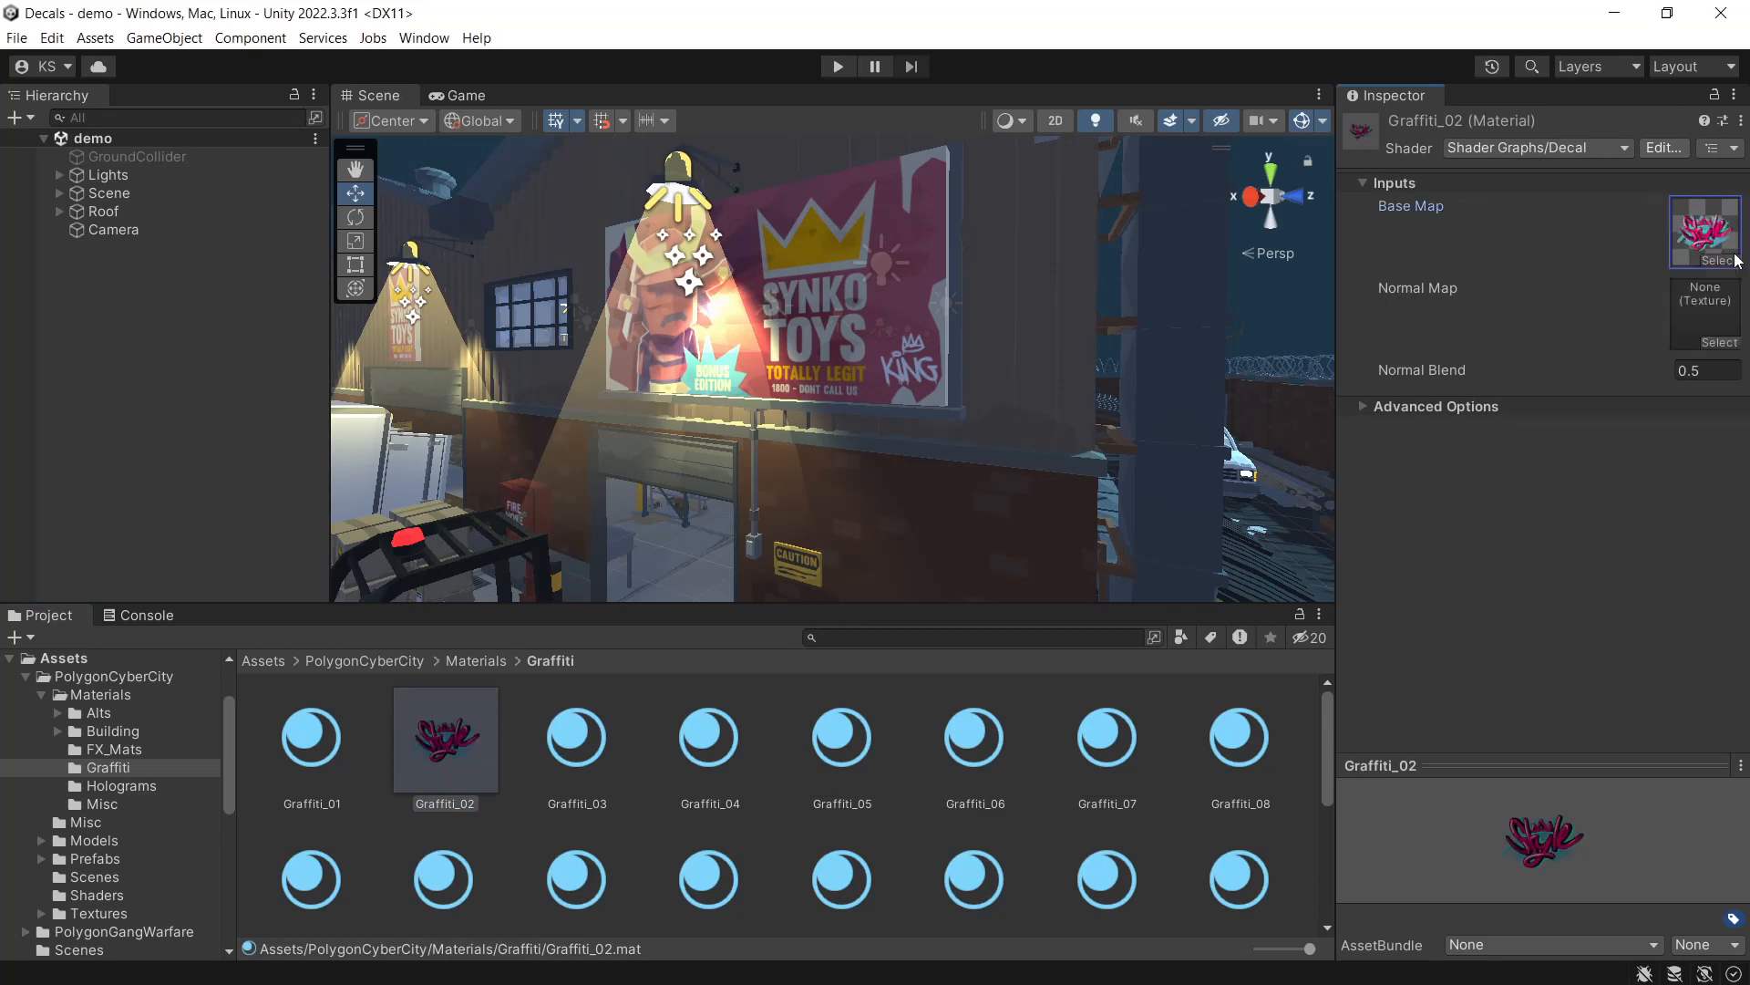
click(164, 36)
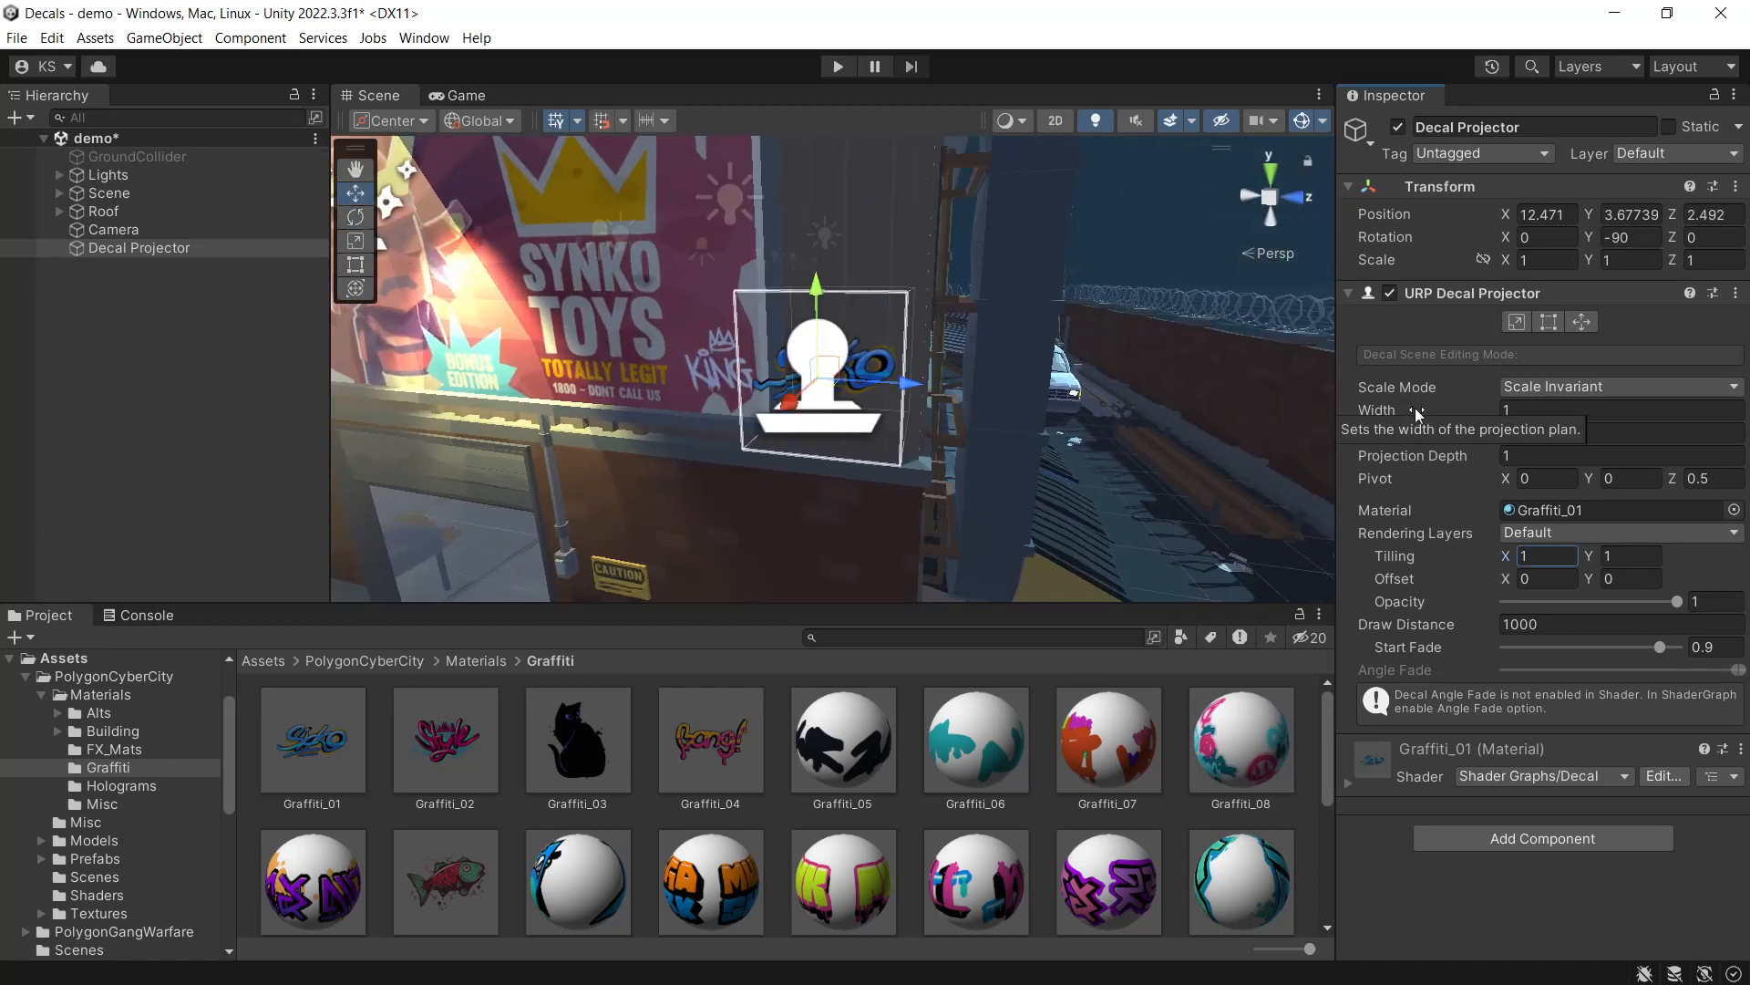
Step: Set the billboard Decal Projector's width to 5
click(1619, 410)
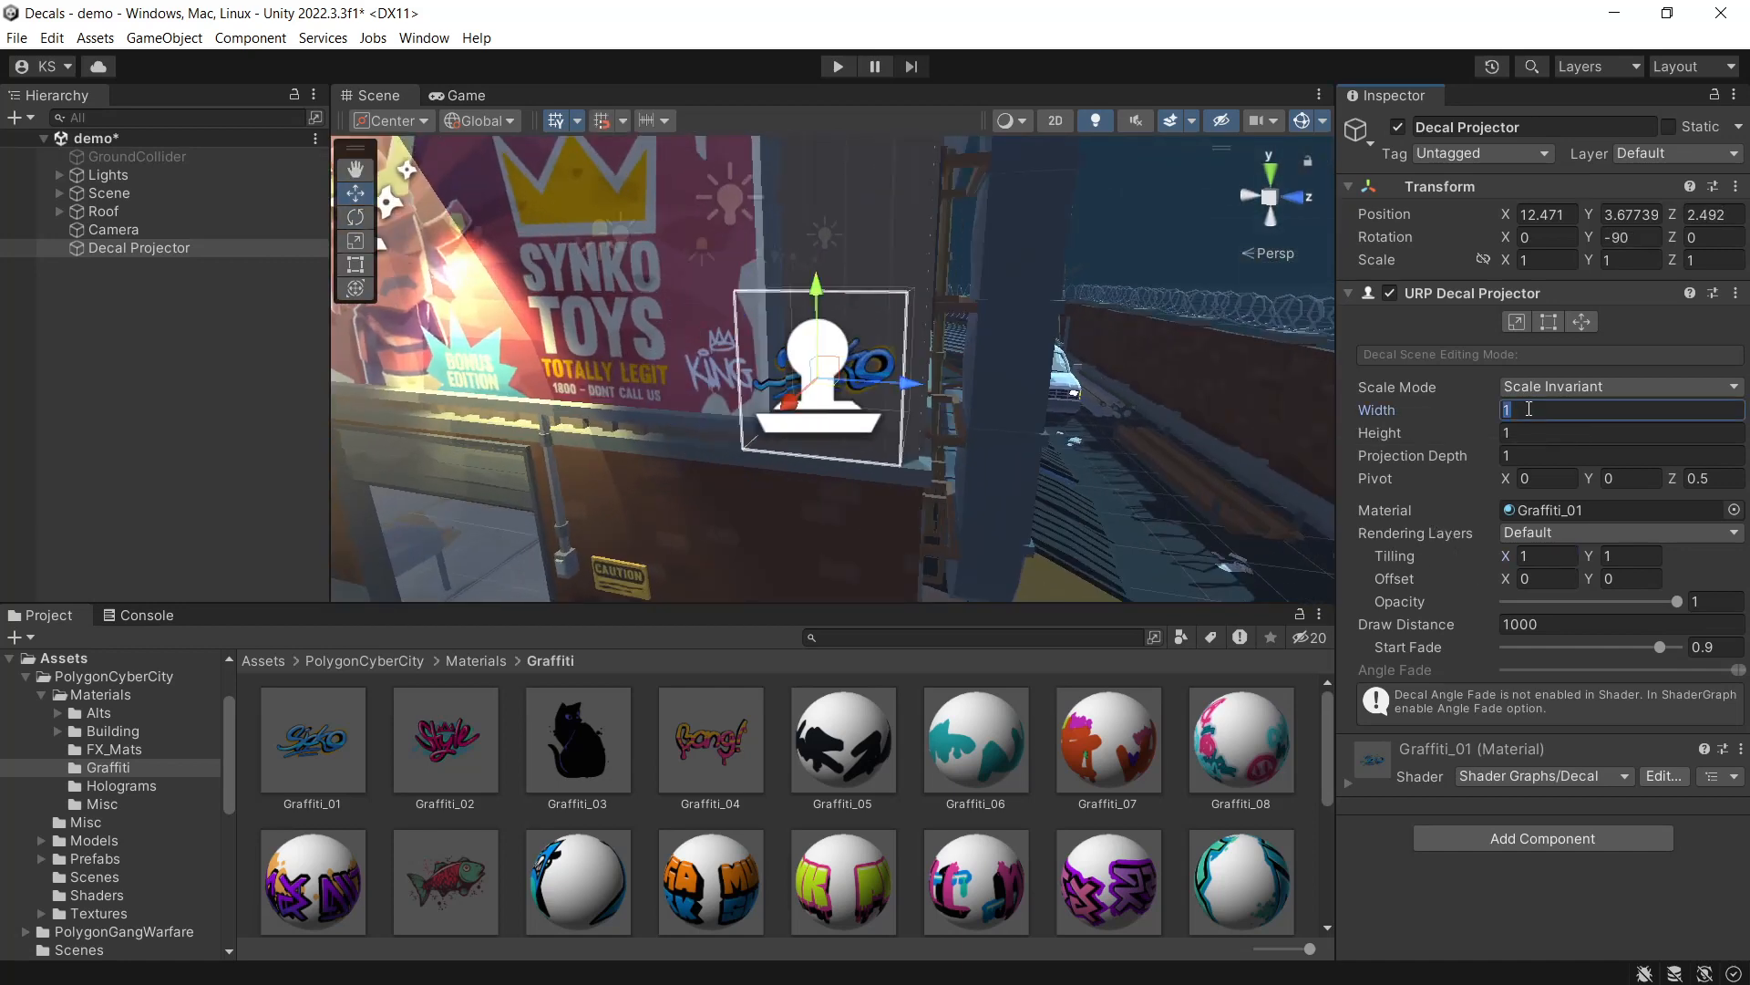
text(5)
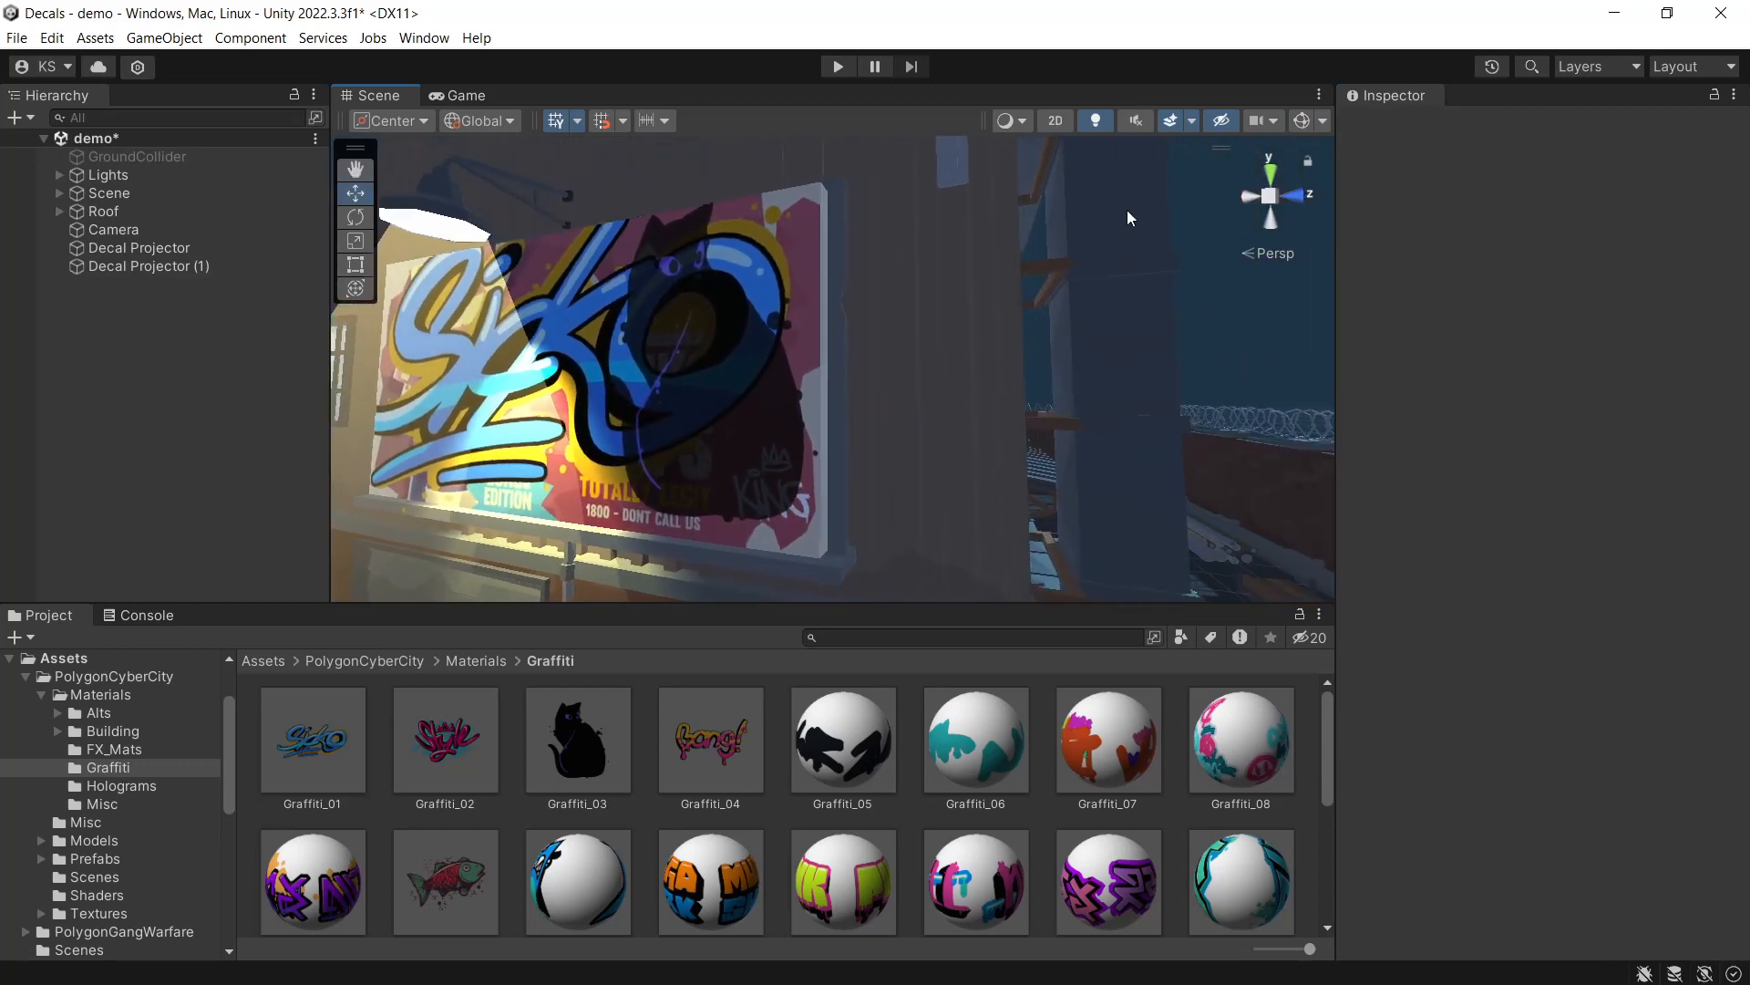
Step: Select the second Decal Projector to inspect its Graffiti_03 settings
click(149, 265)
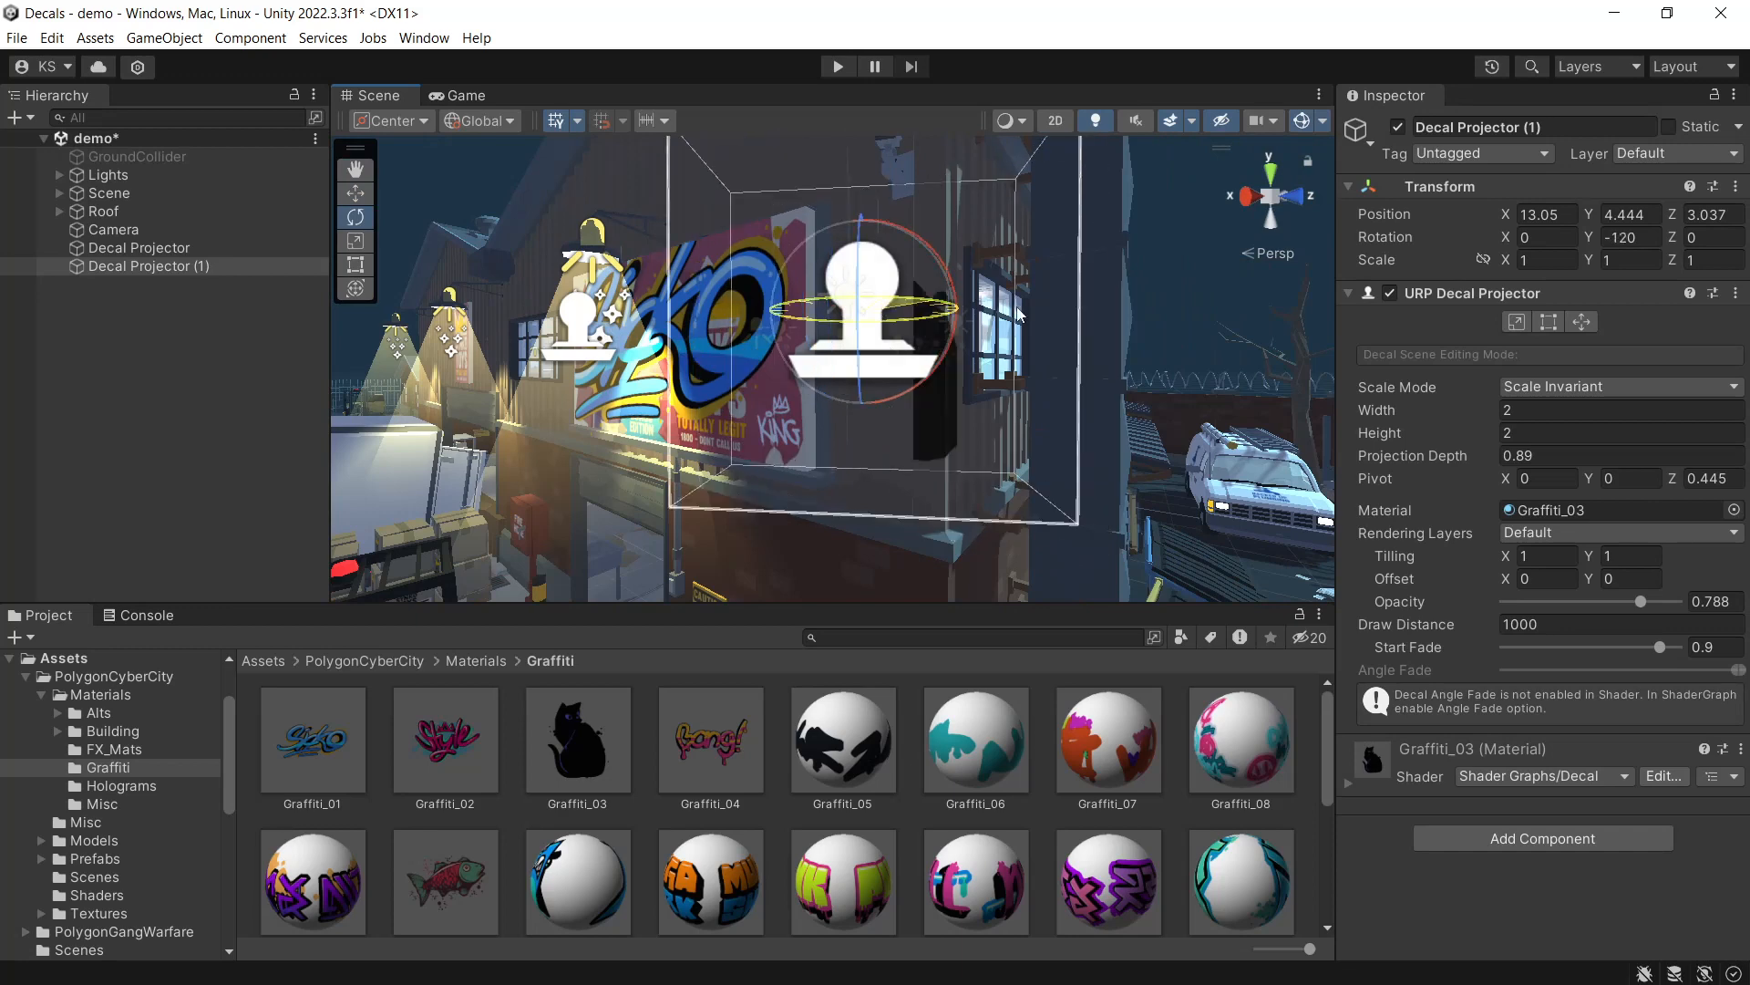